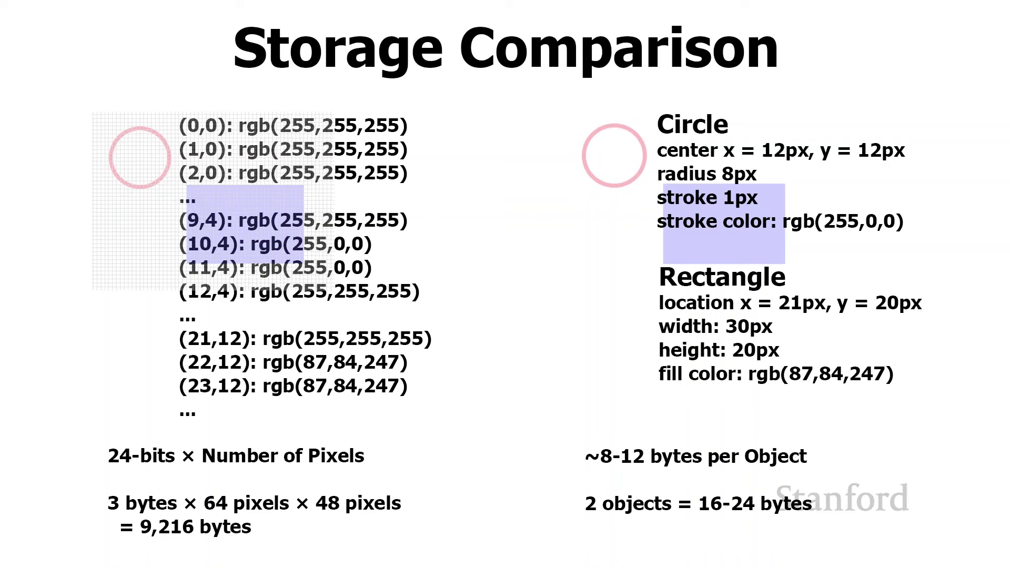
Fill the ellipse green and drag the thin line across the rectangle and ellipse
key("Right")
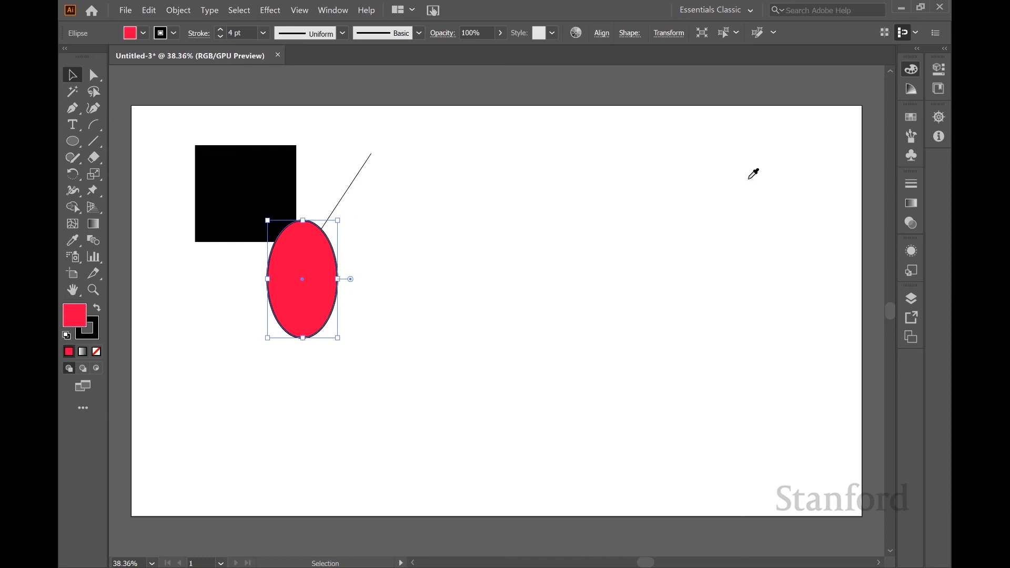
left_click(245, 180)
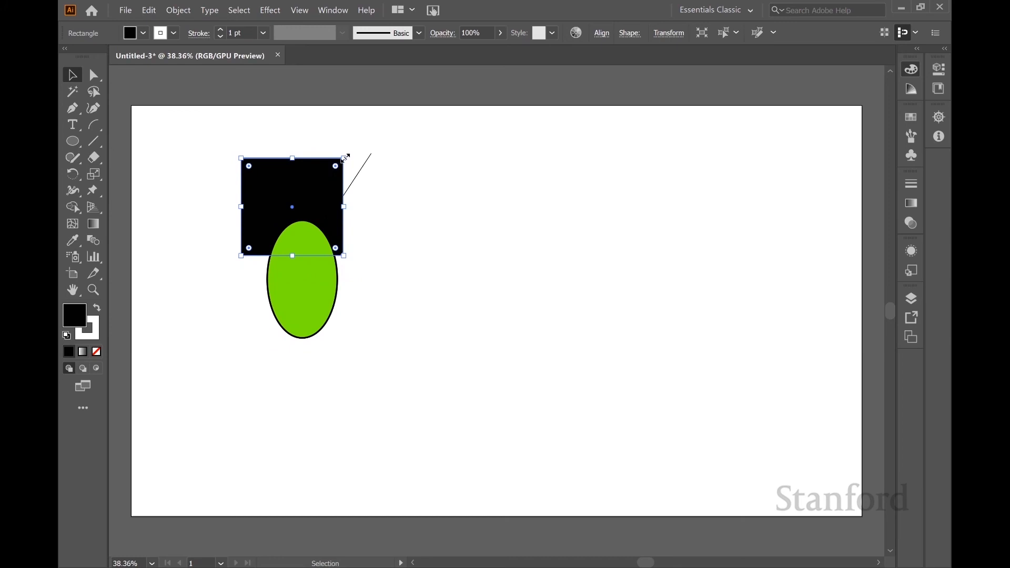
left_click_drag(349, 158, 296, 203)
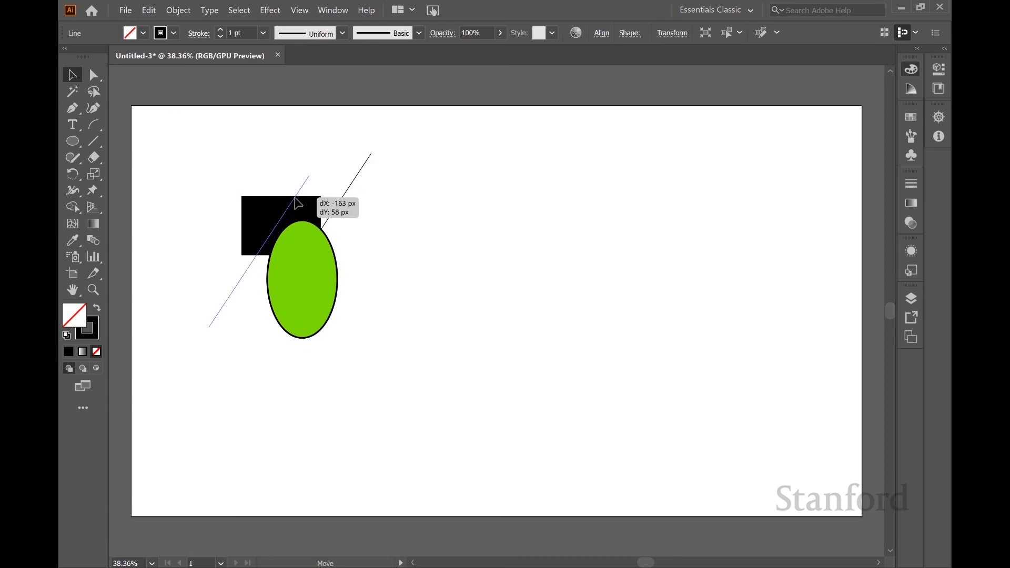